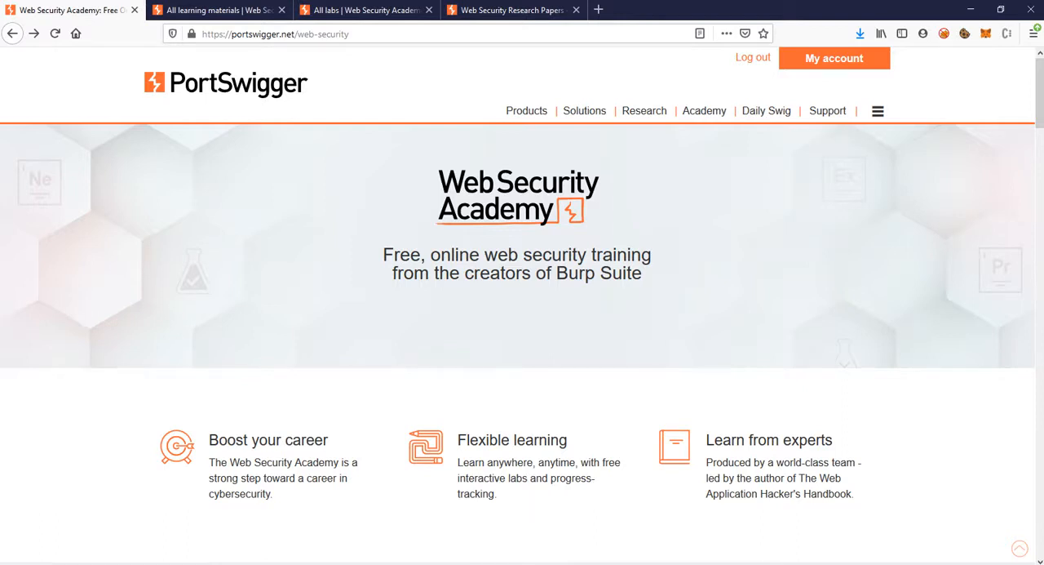
Scroll the Academy homepage down to the Learning materials and labs sections.
scroll(down, 3)
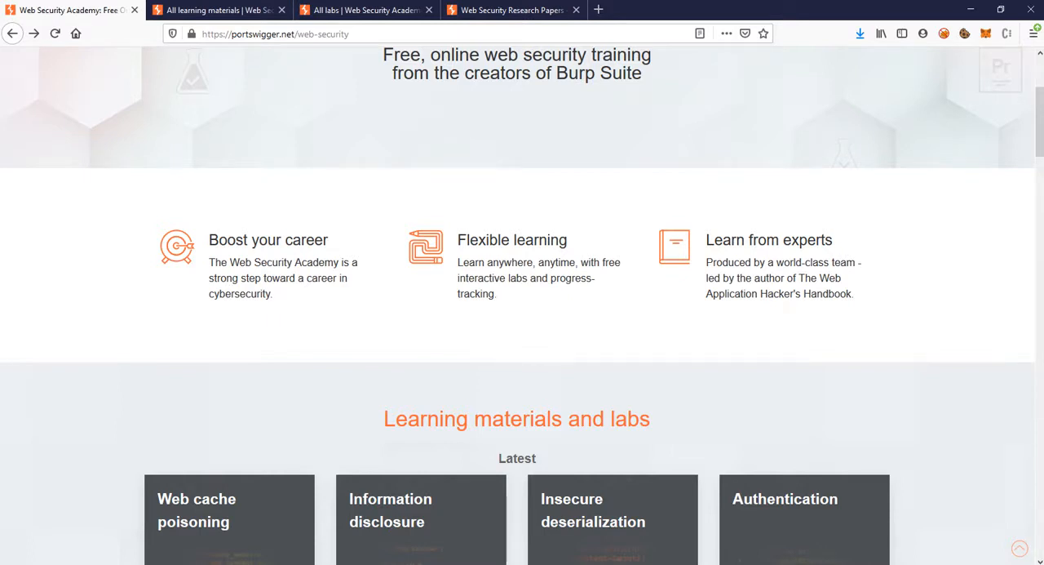
scroll(down, 3)
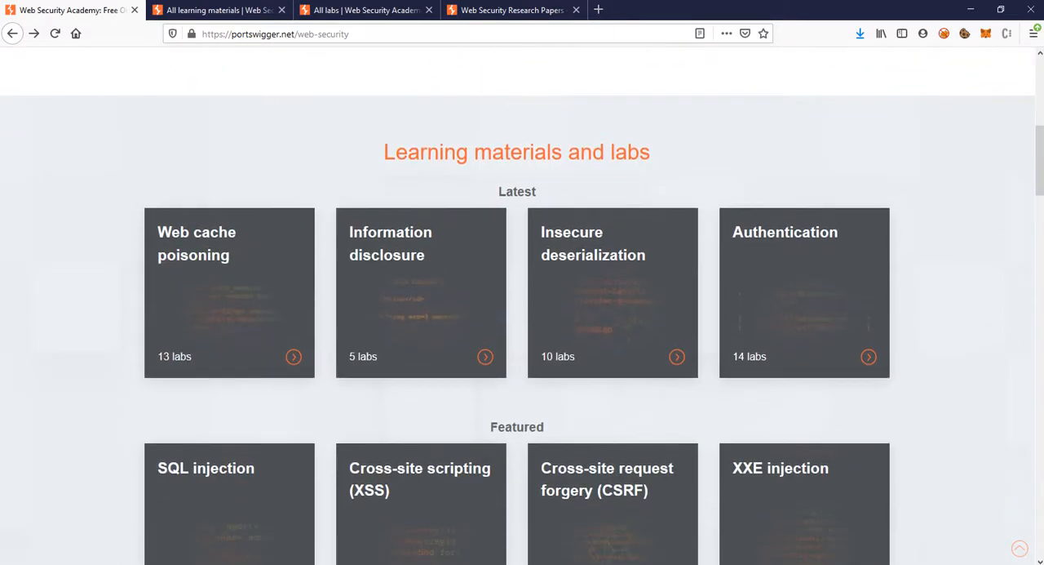
scroll(down, 3)
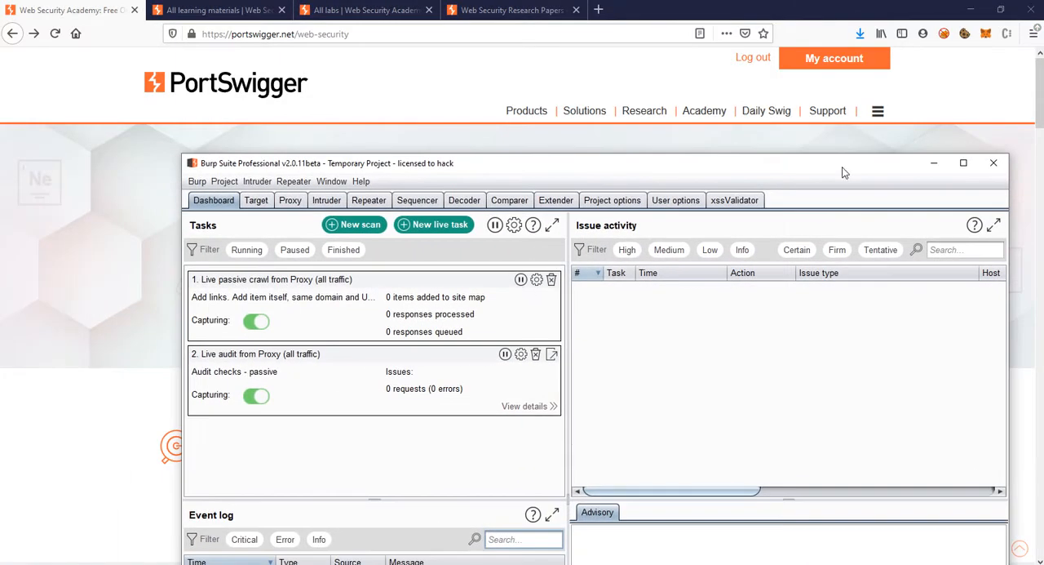
Hide the Burp Suite Professional dashboard to reveal the Academy homepage.
click(962, 162)
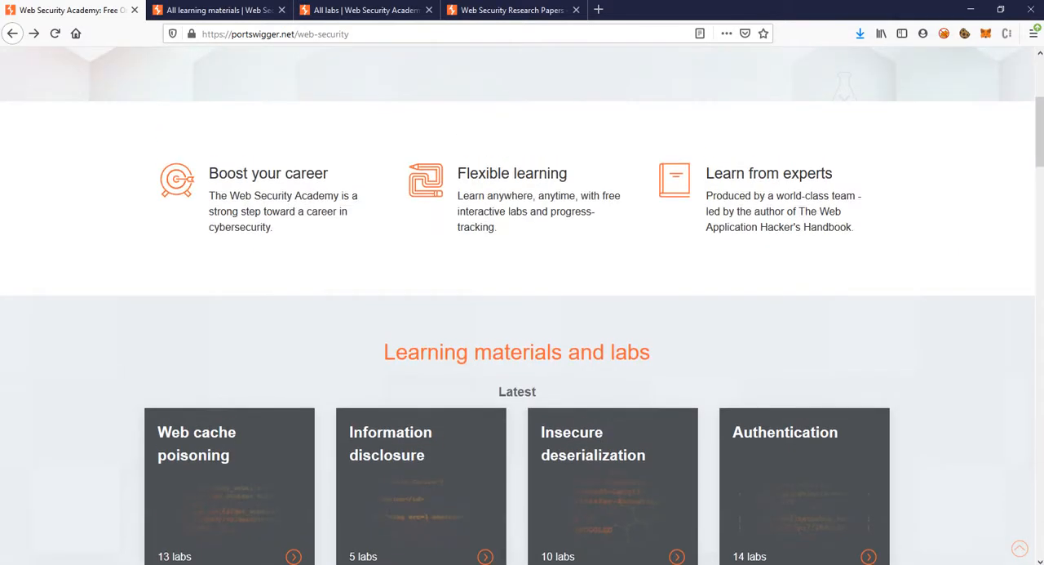
Scroll through the All learning materials topics and progress tracker (2% materials, 10% labs).
scroll(down, 3)
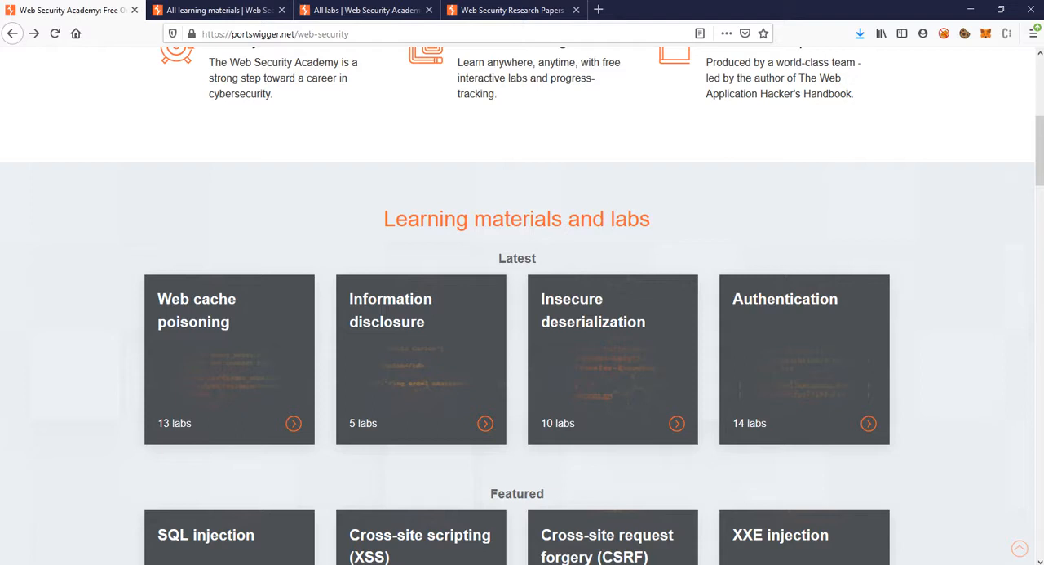
scroll(down, 3)
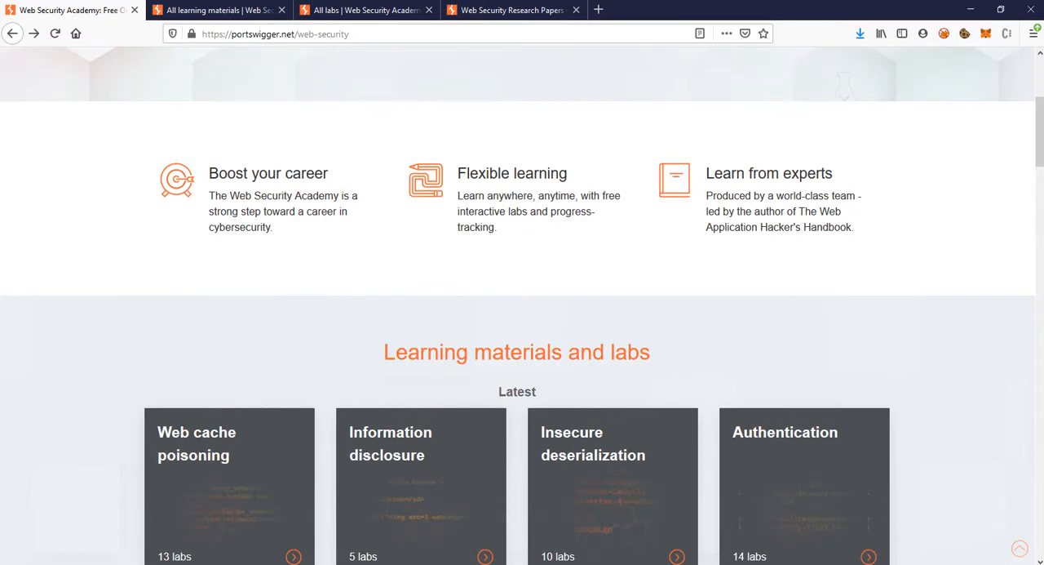
scroll(down, 3)
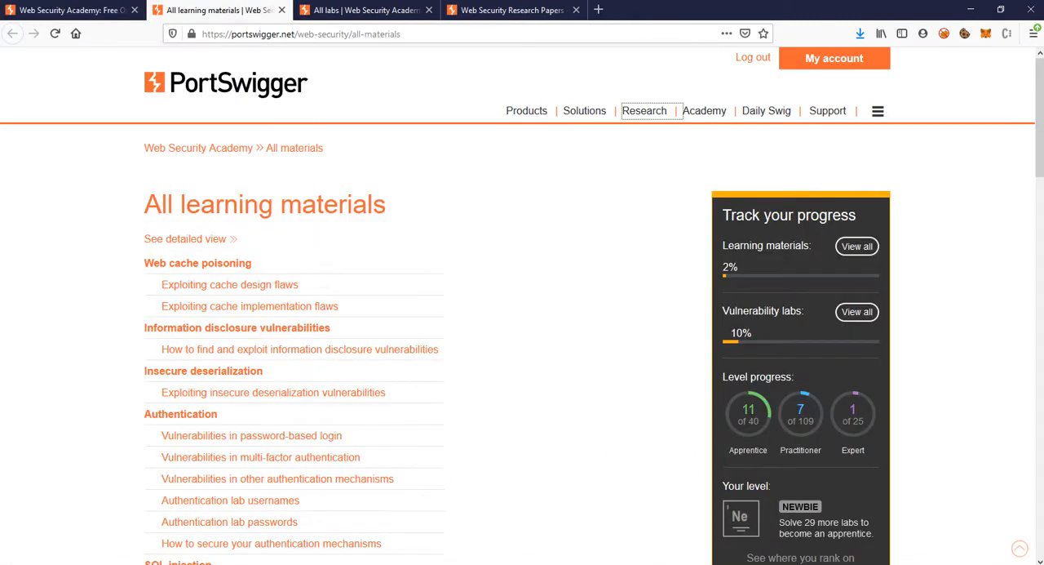
scroll(down, 3)
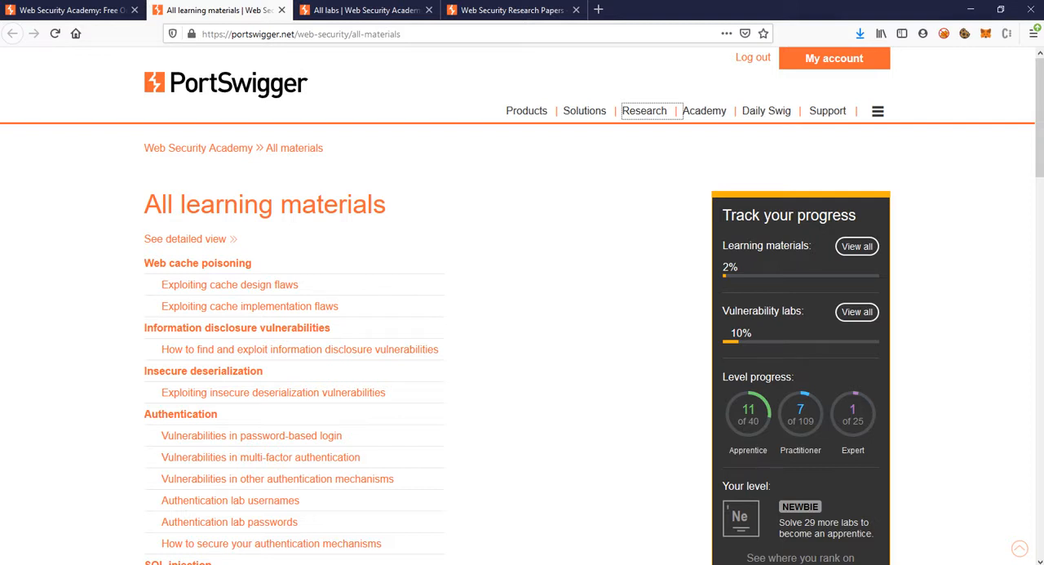
Return to the Academy homepage and scroll through the Latest and Featured topic cards.
click(198, 148)
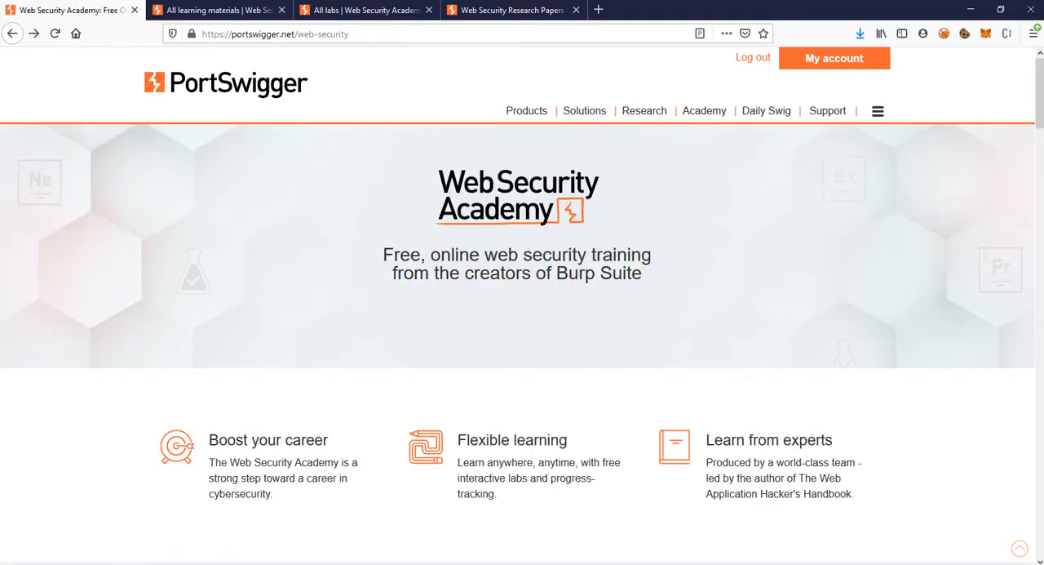
scroll(down, 3)
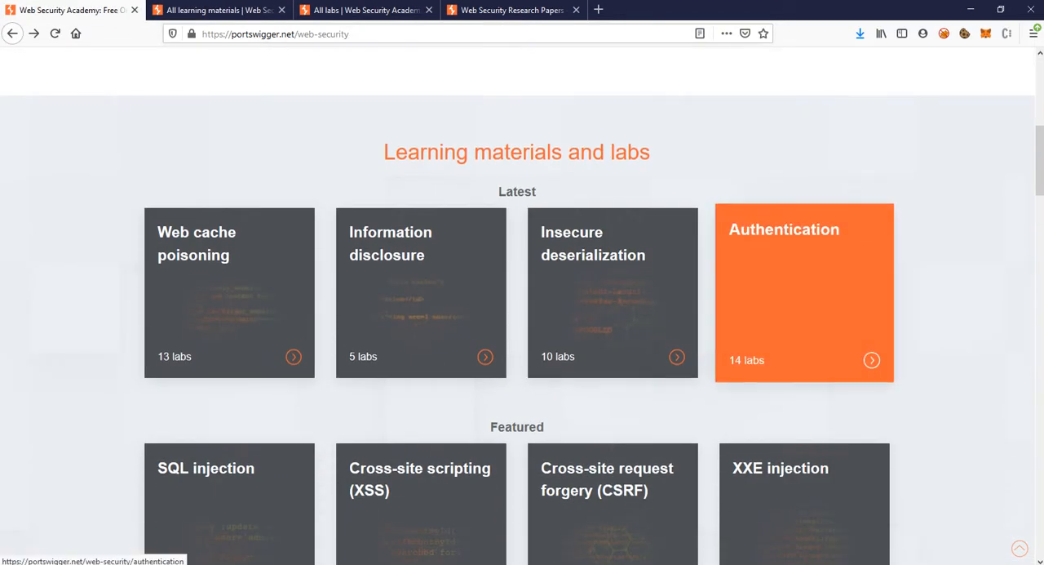
scroll(down, 3)
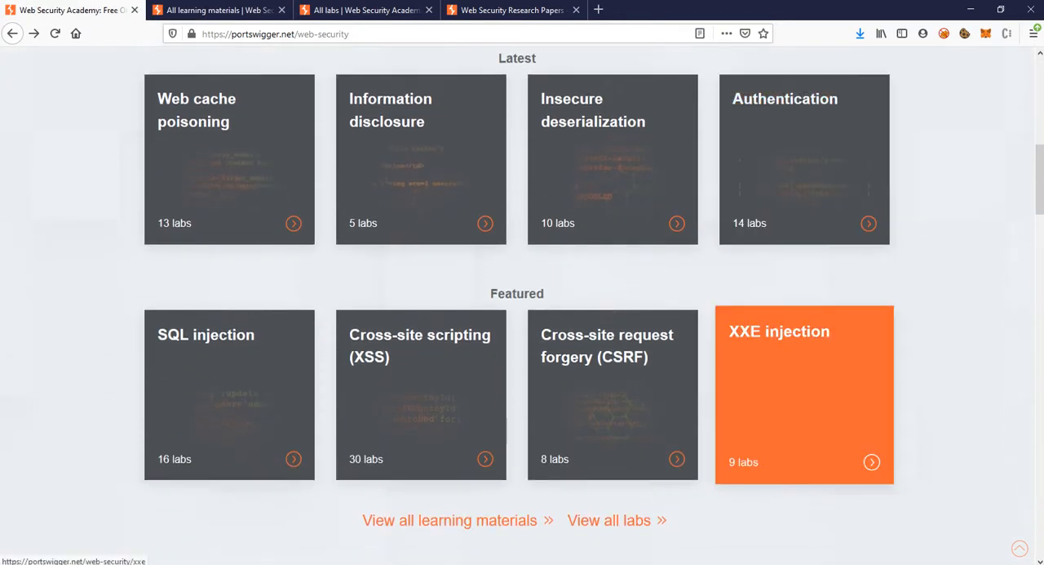
scroll(up, 3)
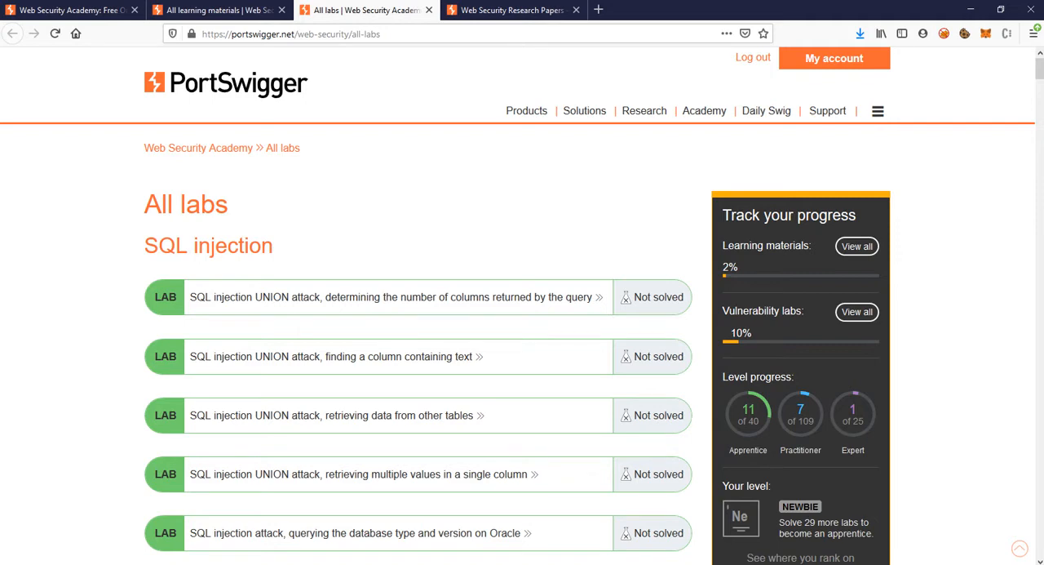
click(512, 10)
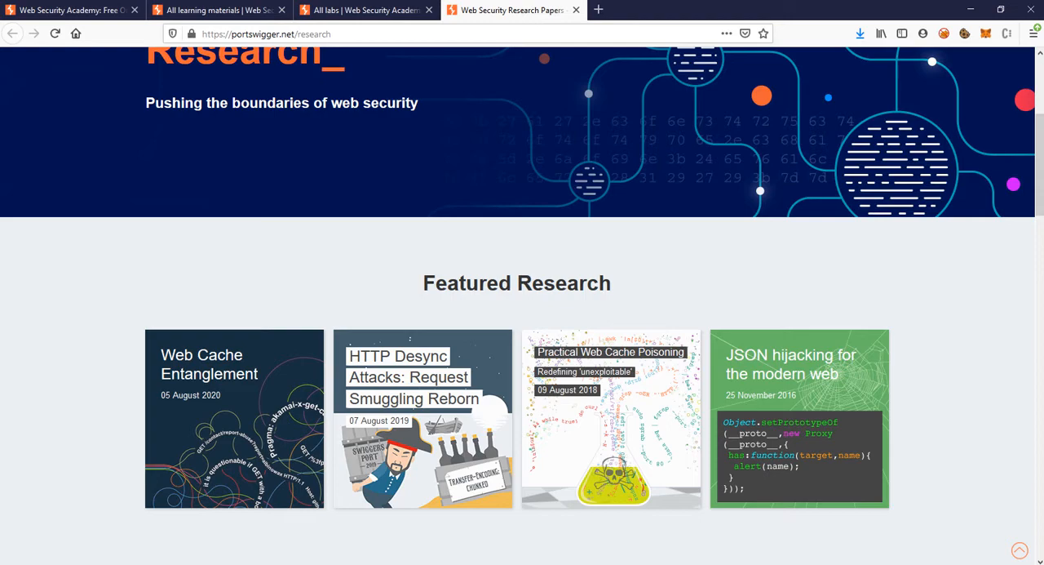
Scroll up and down the Research page.
scroll(up, 3)
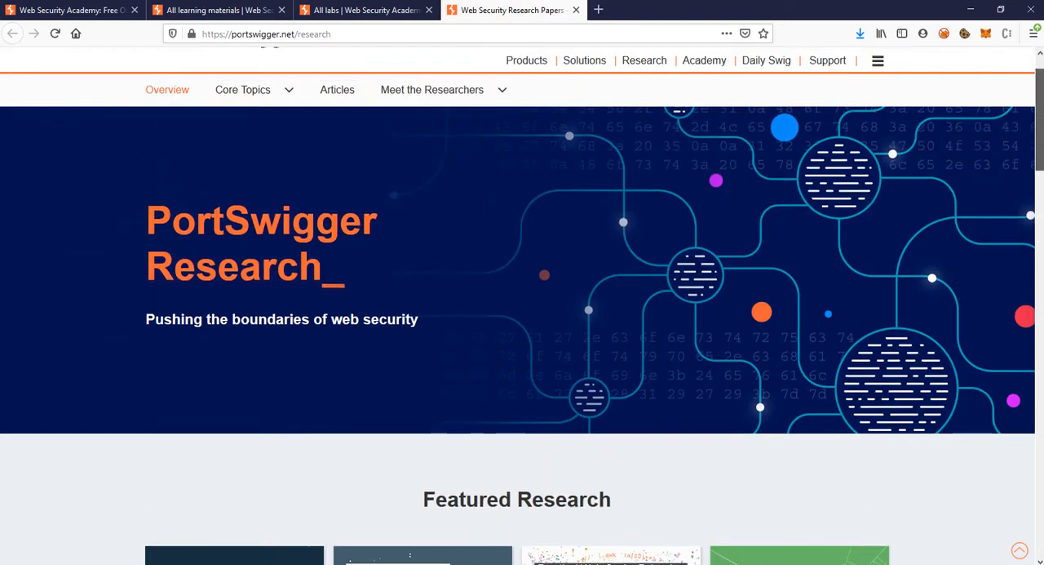
scroll(down, 3)
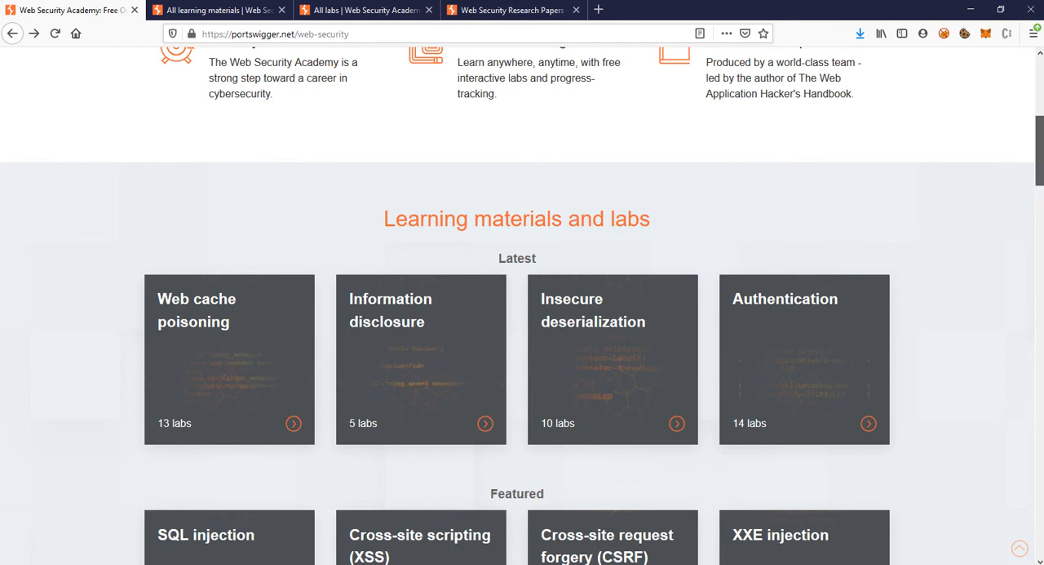
scroll(down, 3)
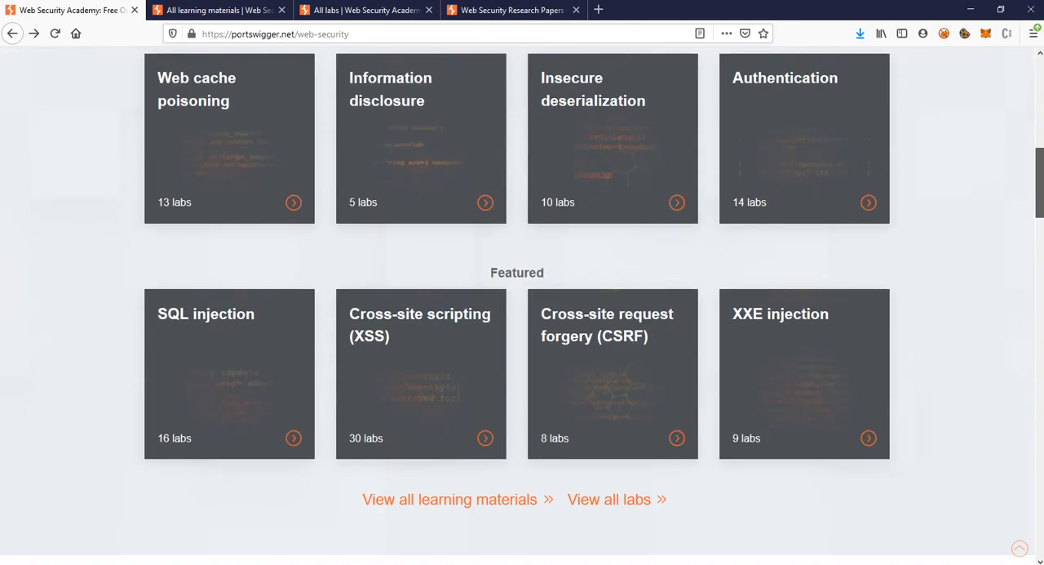
scroll(down, 3)
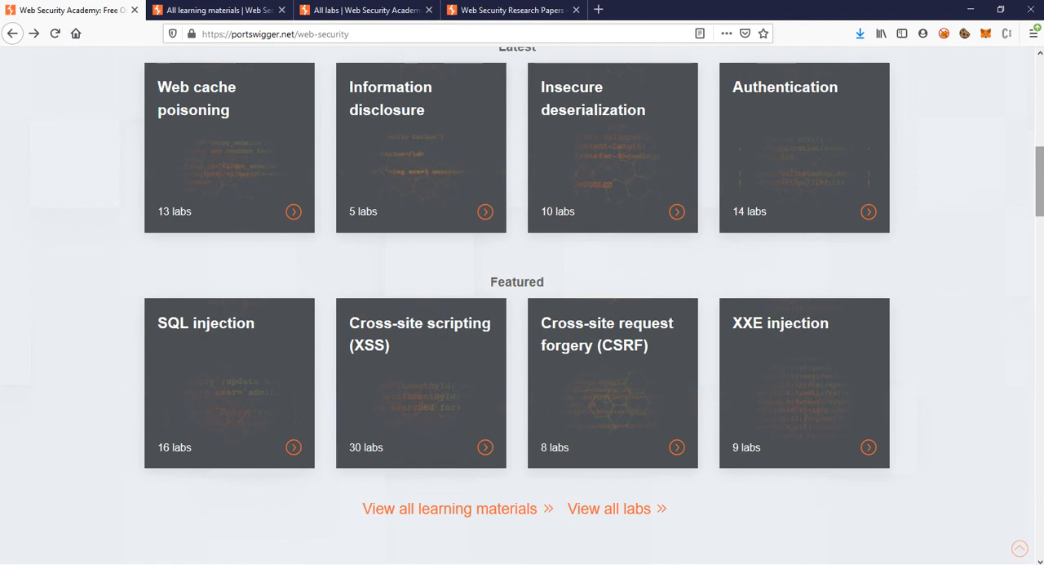
scroll(up, 3)
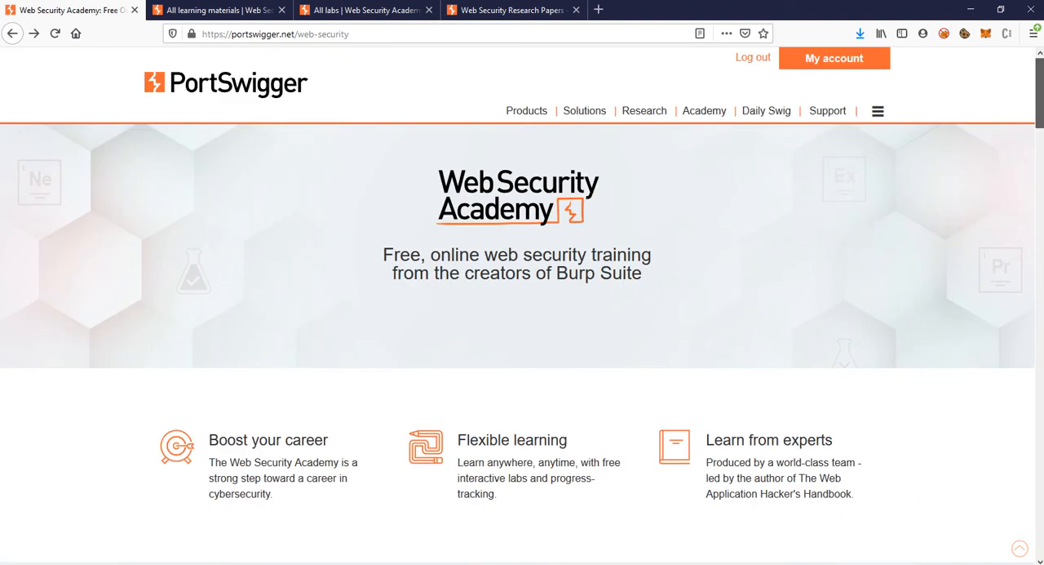
scroll(down, 3)
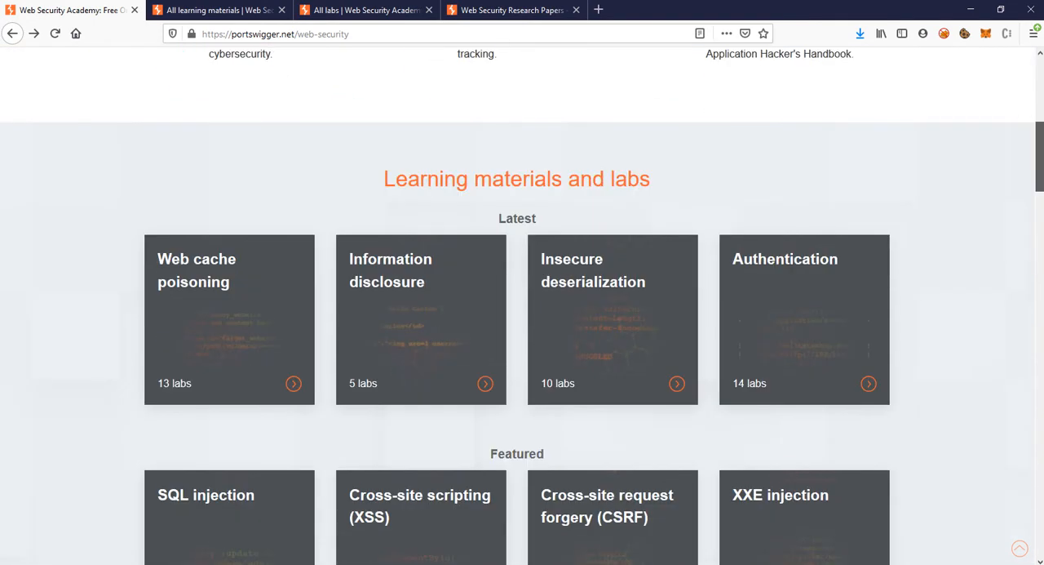
scroll(down, 3)
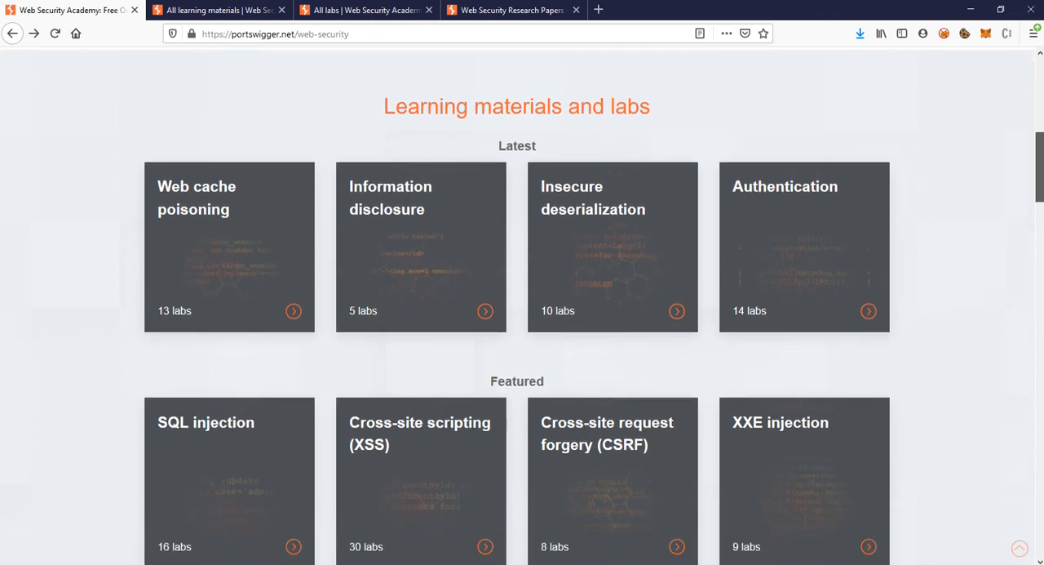